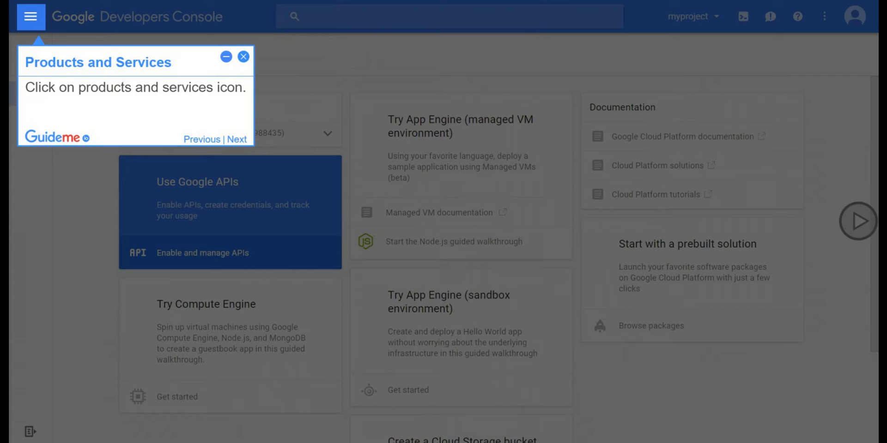
# Open the products and services menu to reach Compute Engine VM instances
pyautogui.click(30, 16)
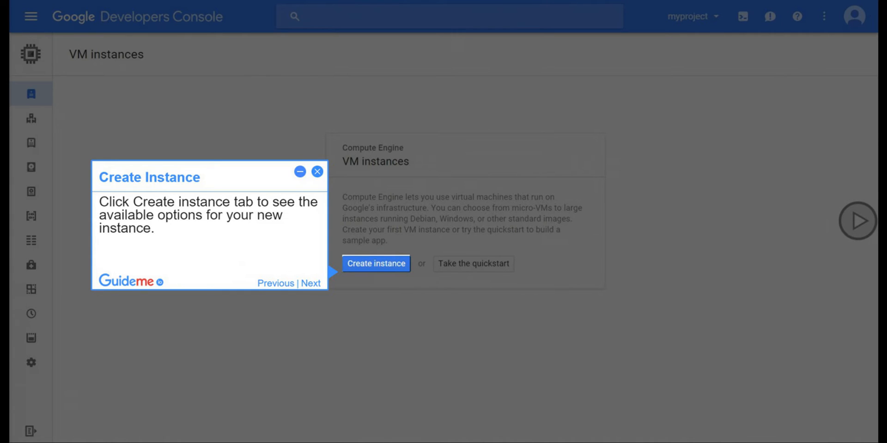
# Begin a new instance named instance-1 in zone us-central1-b
pyautogui.click(376, 263)
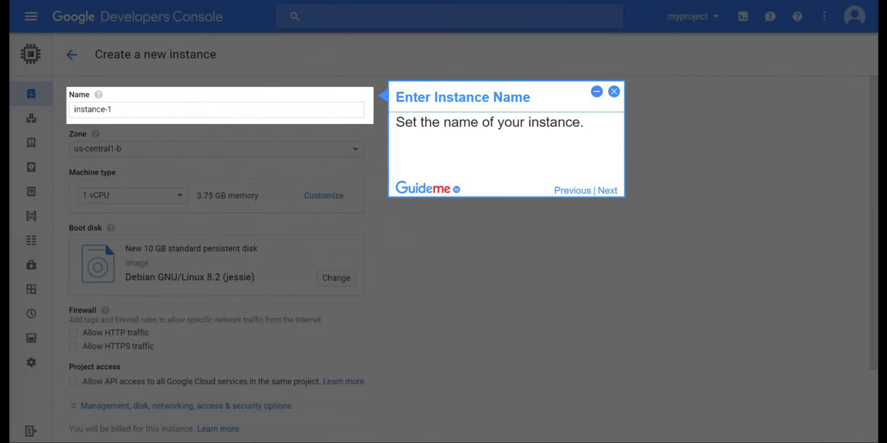
pyautogui.click(607, 191)
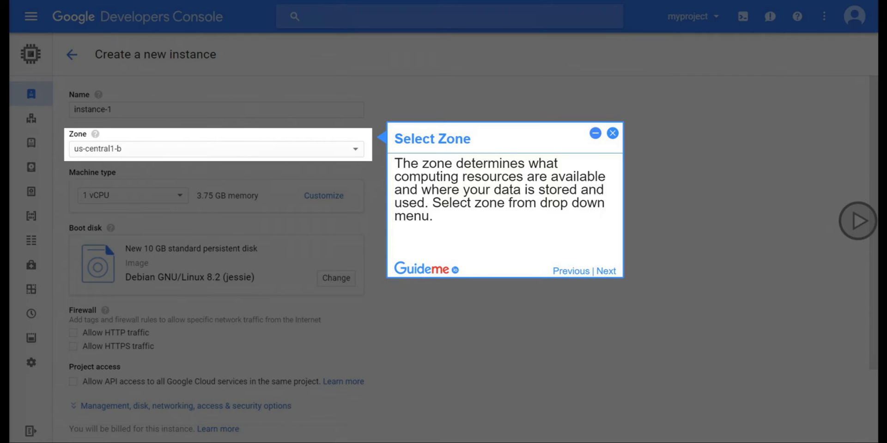
pyautogui.click(605, 271)
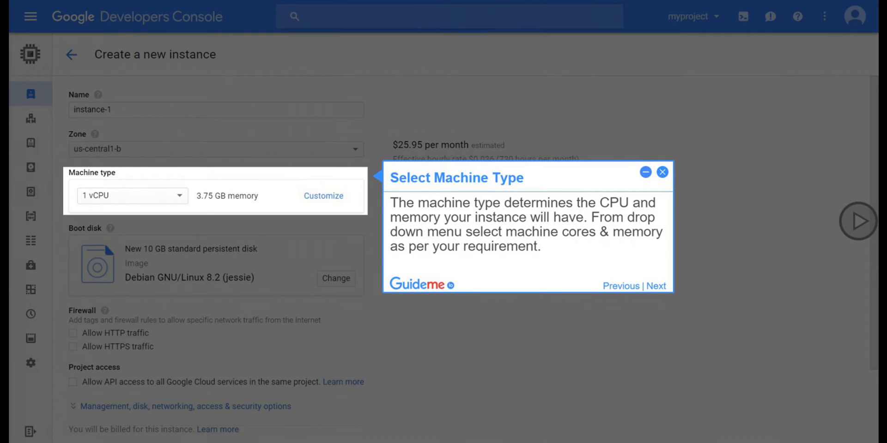
# Set the boot disk image to Windows Server 2012 R2 Datacenter Edition
pyautogui.click(656, 285)
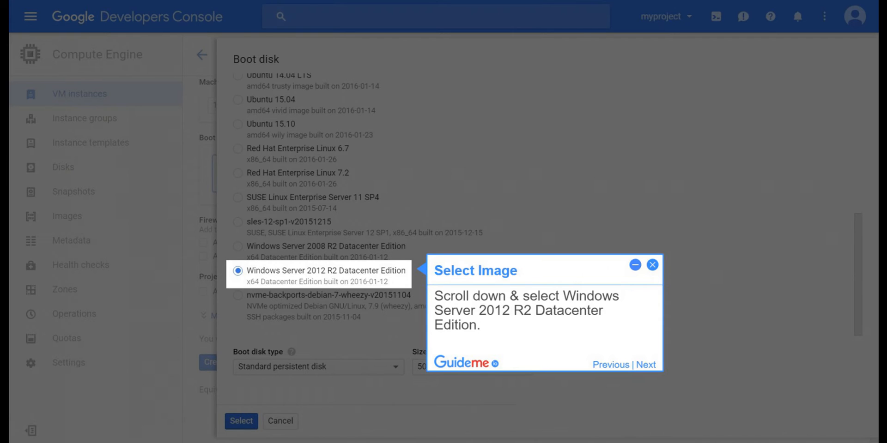
pyautogui.click(643, 365)
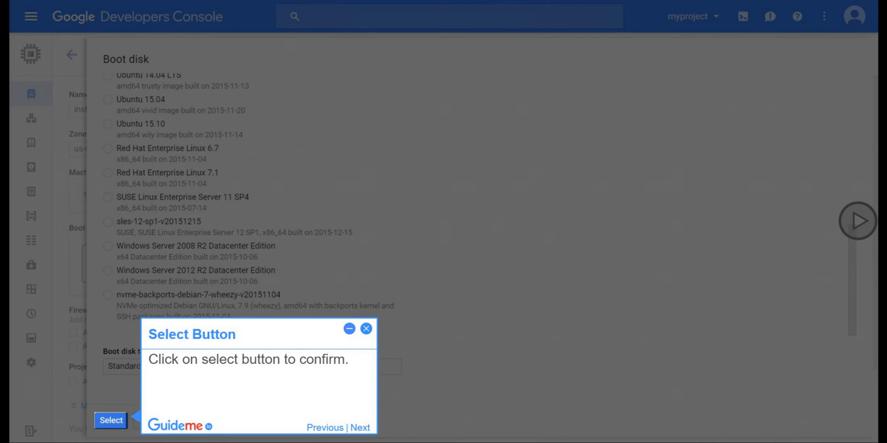
pyautogui.click(111, 421)
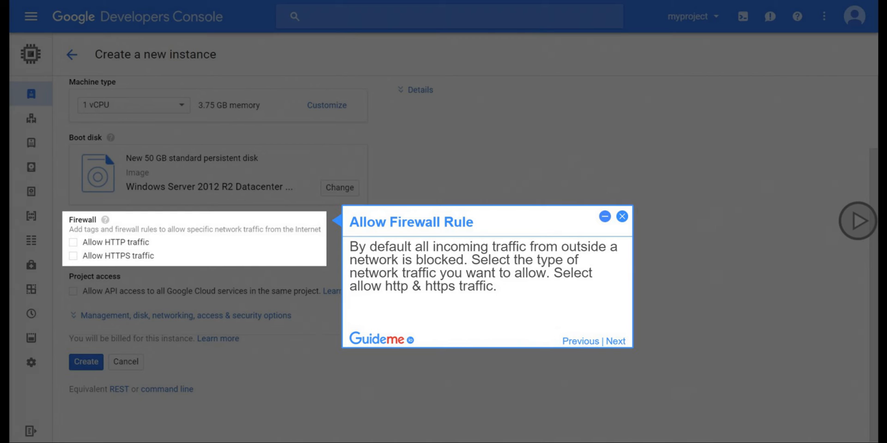
# Review the firewall options and create instance-1
pyautogui.click(615, 341)
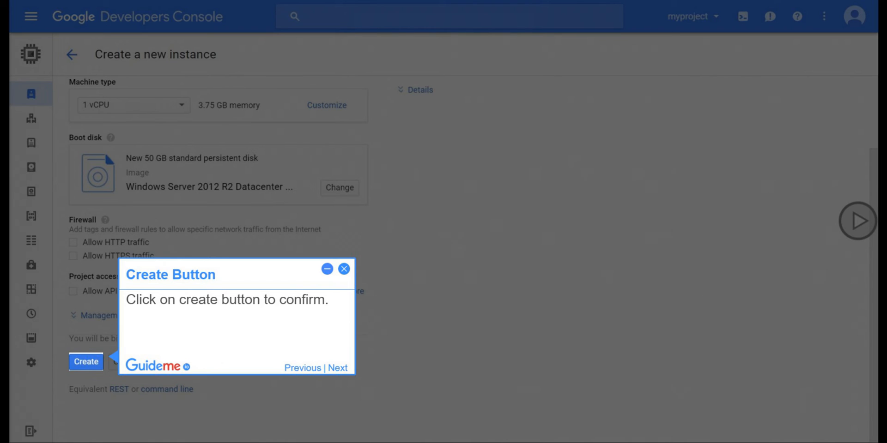
pyautogui.click(86, 362)
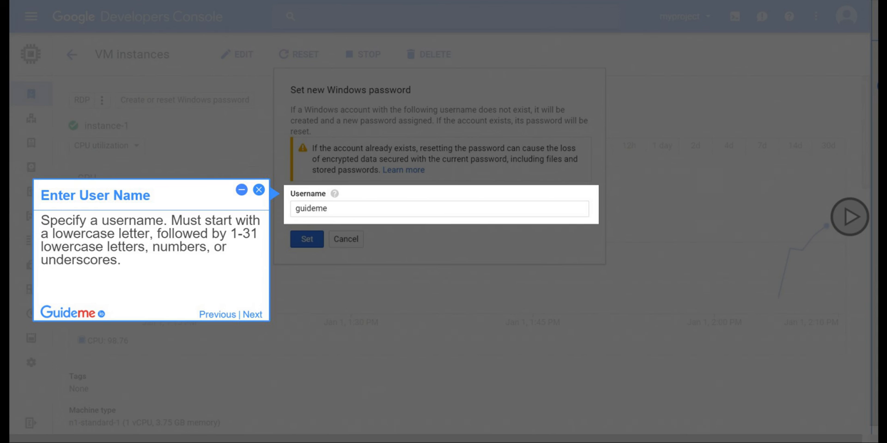
# Enter username guideme and set a new Windows password on instance-1
pyautogui.click(253, 315)
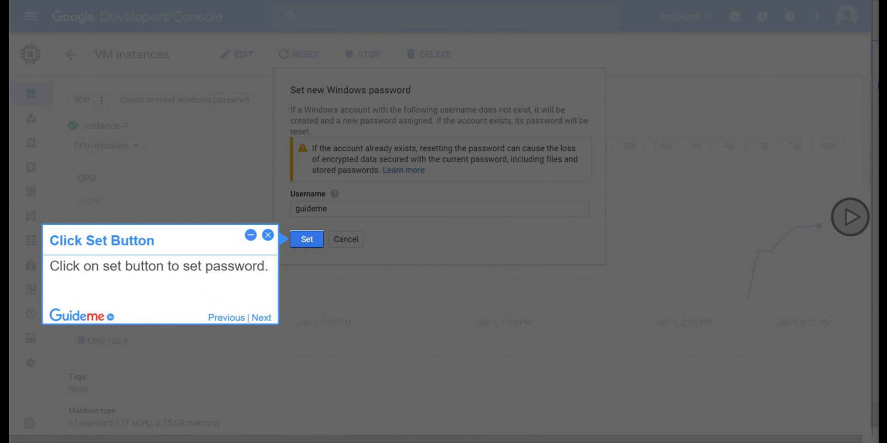
pyautogui.click(307, 239)
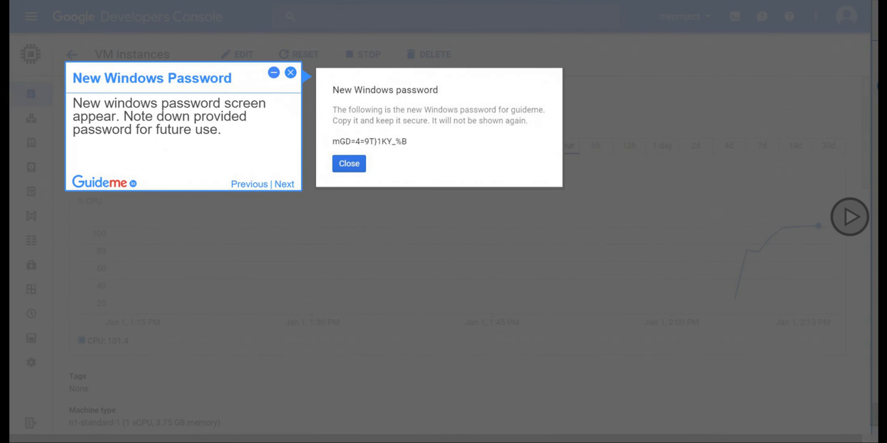